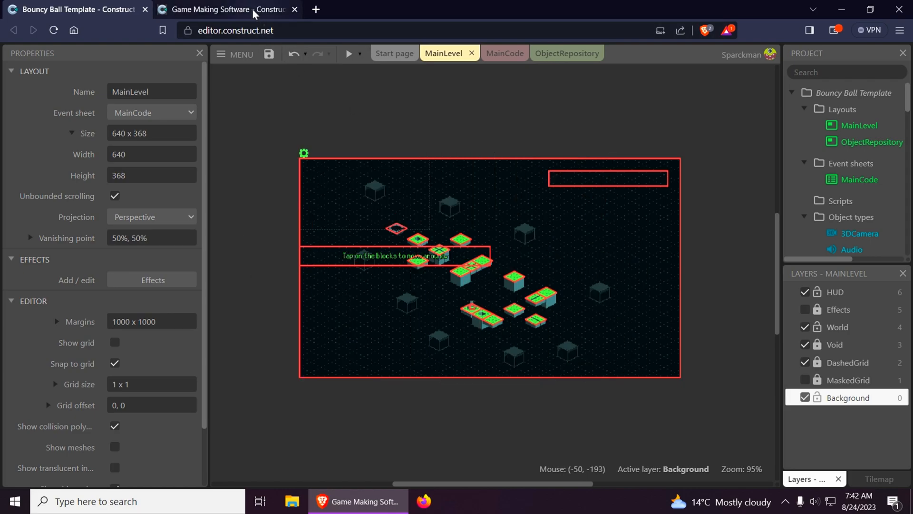
Return to the Bouncy Ball Template project and show the main menu's Project commands.
{"action": "left_click", "coordinate": [227, 10]}
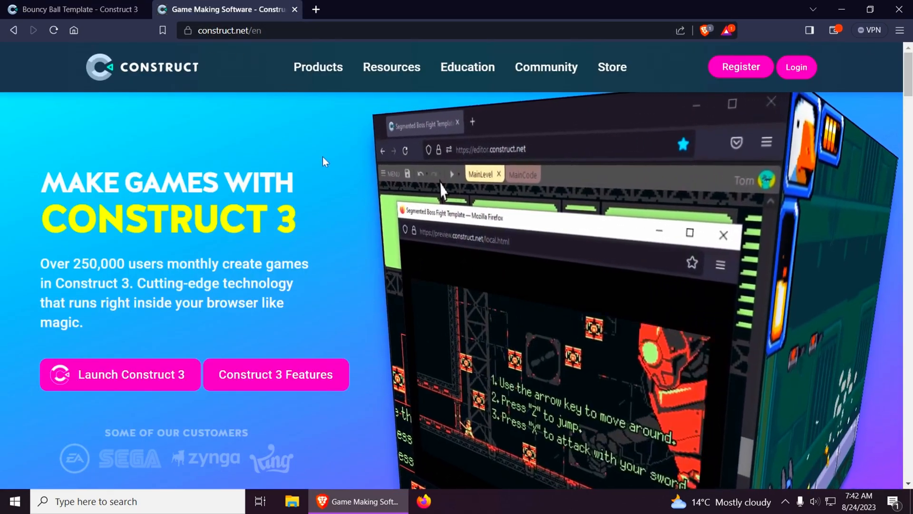
{"action": "left_click", "coordinate": [75, 10]}
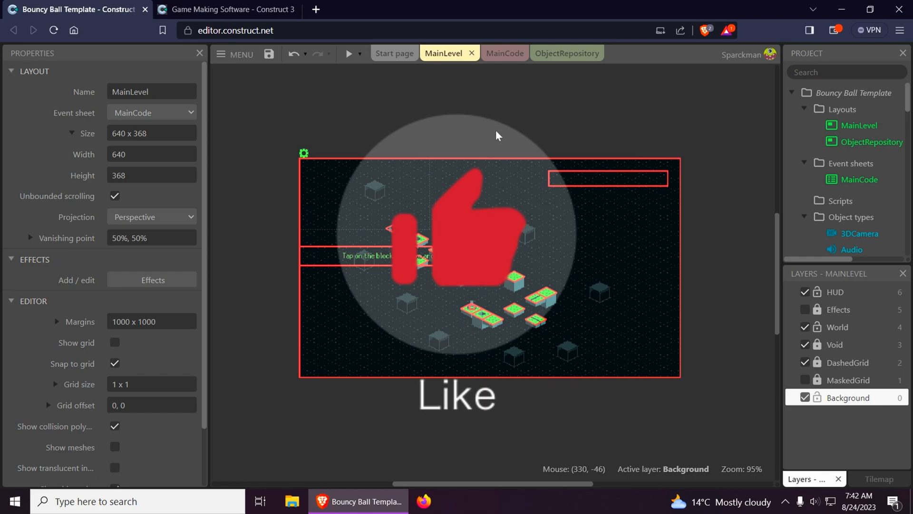
{"action": "left_click", "coordinate": [348, 54]}
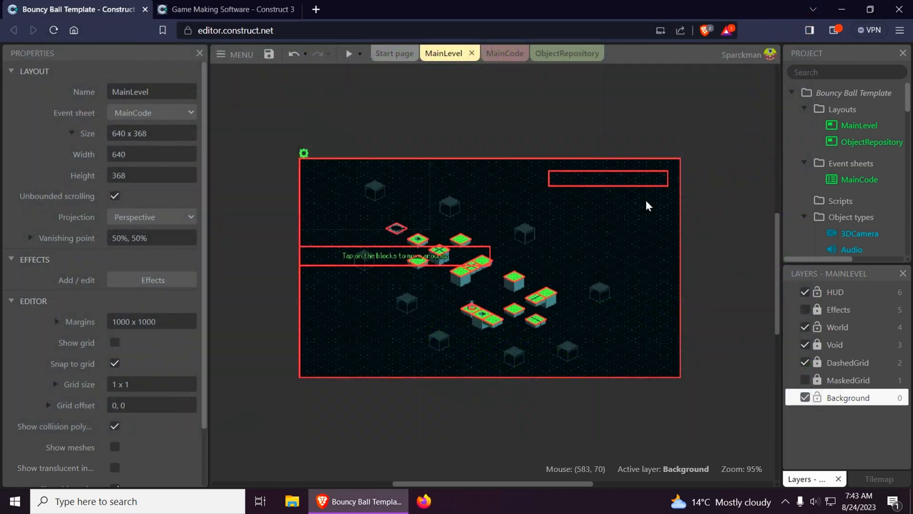
{"action": "mouse_move", "coordinate": [718, 229]}
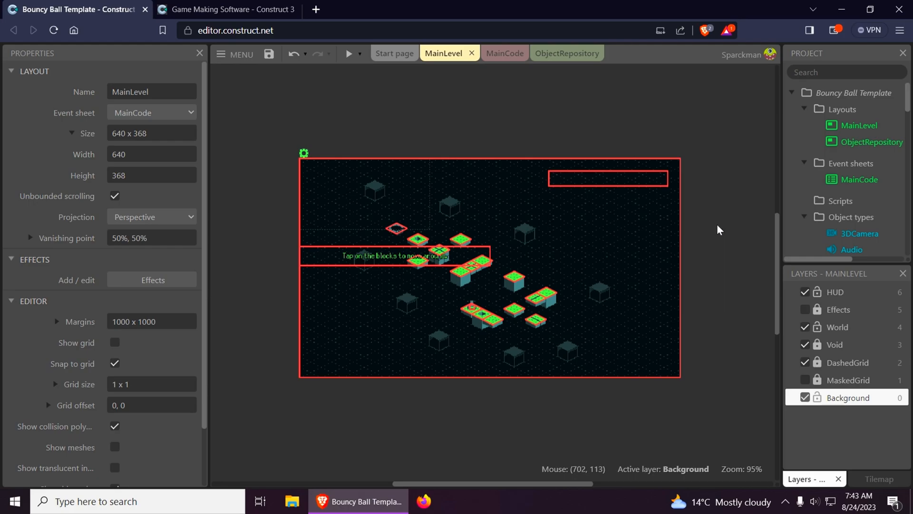
{"action": "left_click", "coordinate": [234, 54]}
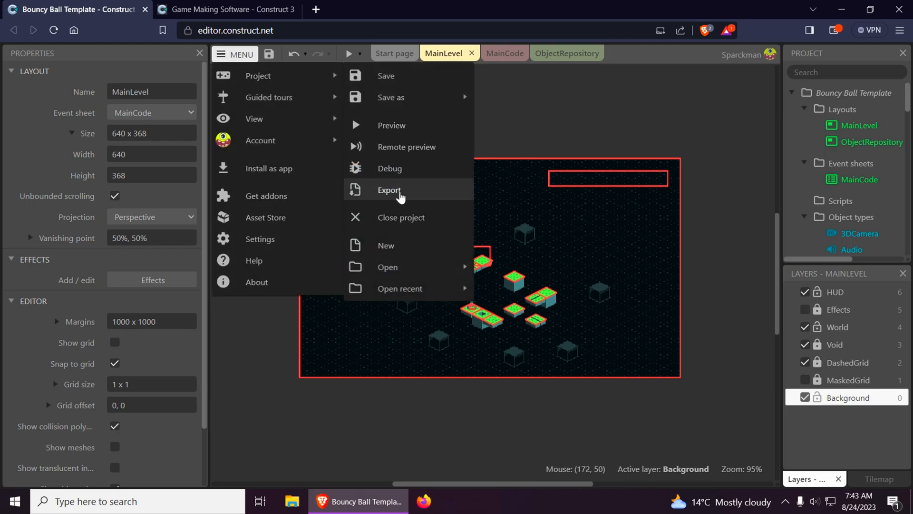
Browse the Web (HTML5) and NW.js platforms, then choose Android (Cordova) and continue.
{"action": "left_click", "coordinate": [389, 190]}
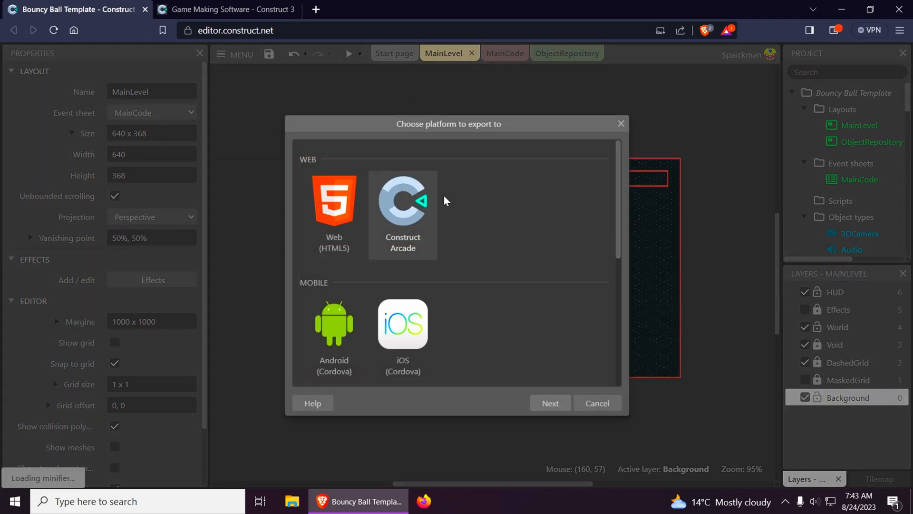
{"action": "left_click", "coordinate": [334, 204]}
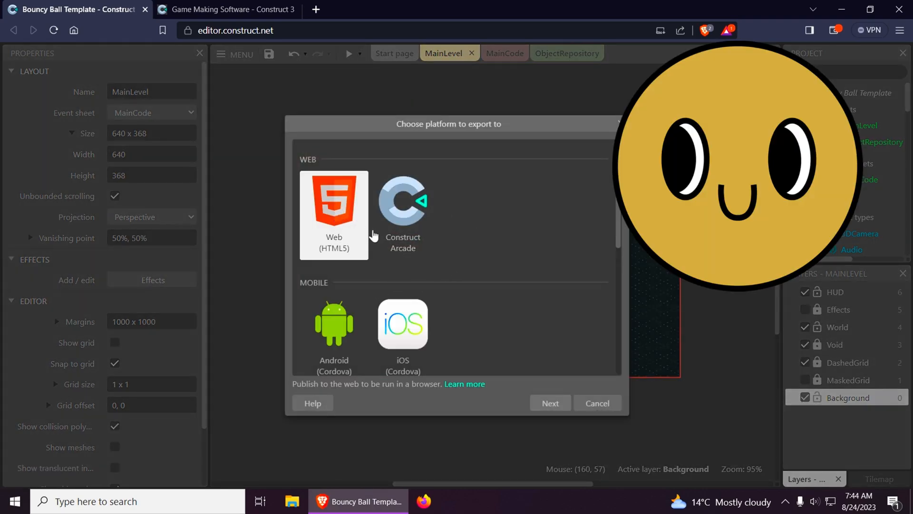
{"action": "scroll", "scroll_direction": "down", "scroll_amount": 3}
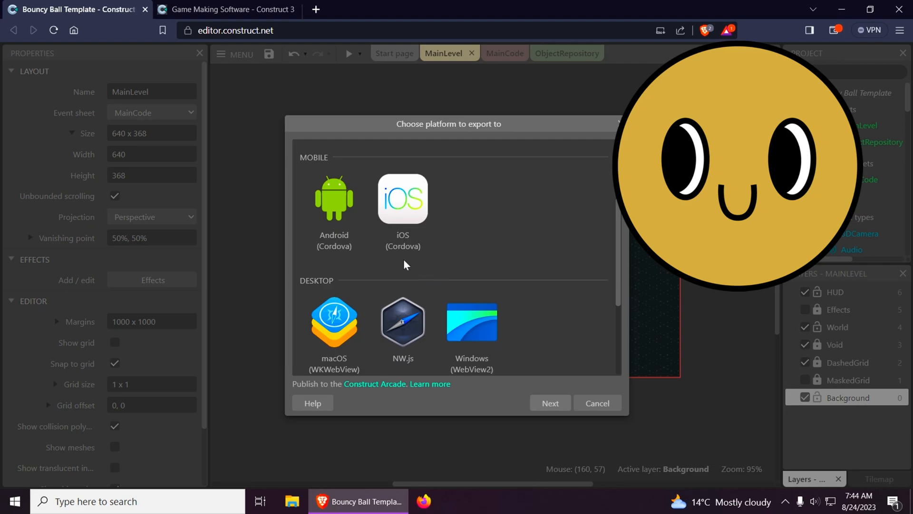
{"action": "scroll", "scroll_direction": "down", "scroll_amount": 3}
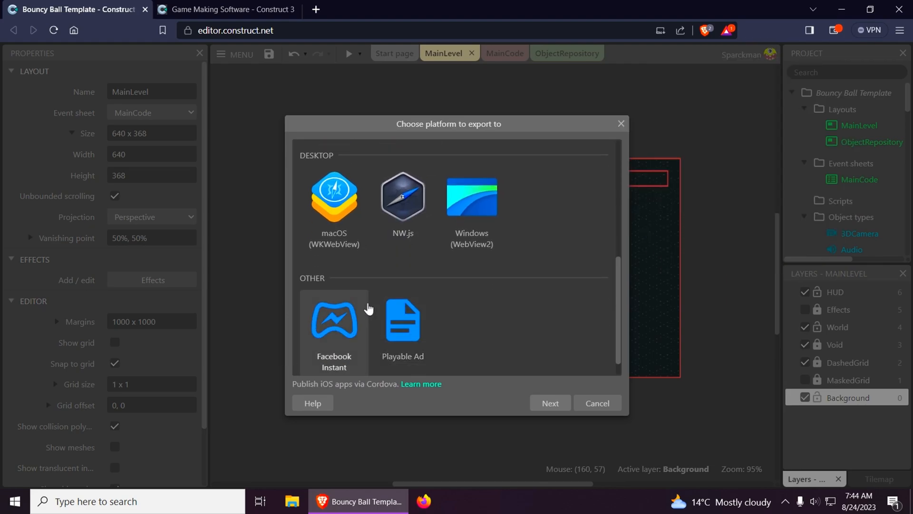
{"action": "mouse_move", "coordinate": [432, 253]}
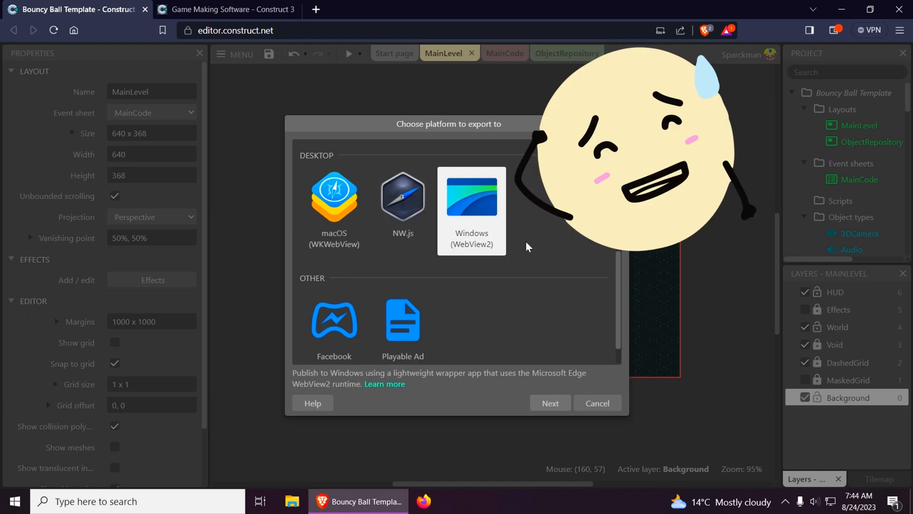
{"action": "scroll", "scroll_direction": "up", "scroll_amount": 3}
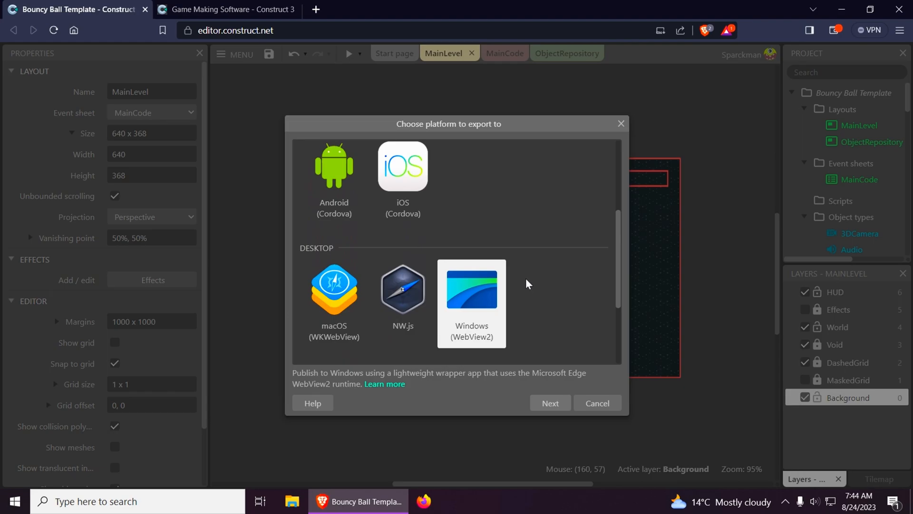
{"action": "left_click", "coordinate": [403, 289]}
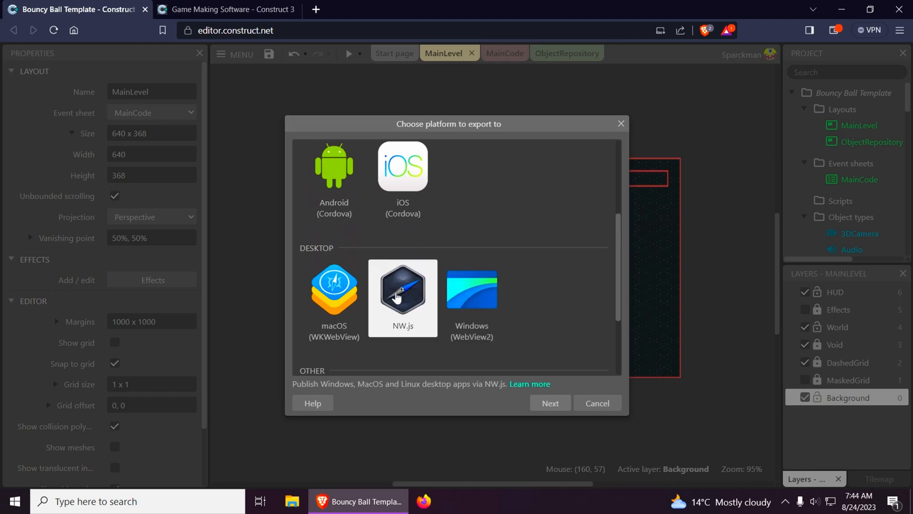
{"action": "mouse_move", "coordinate": [491, 374]}
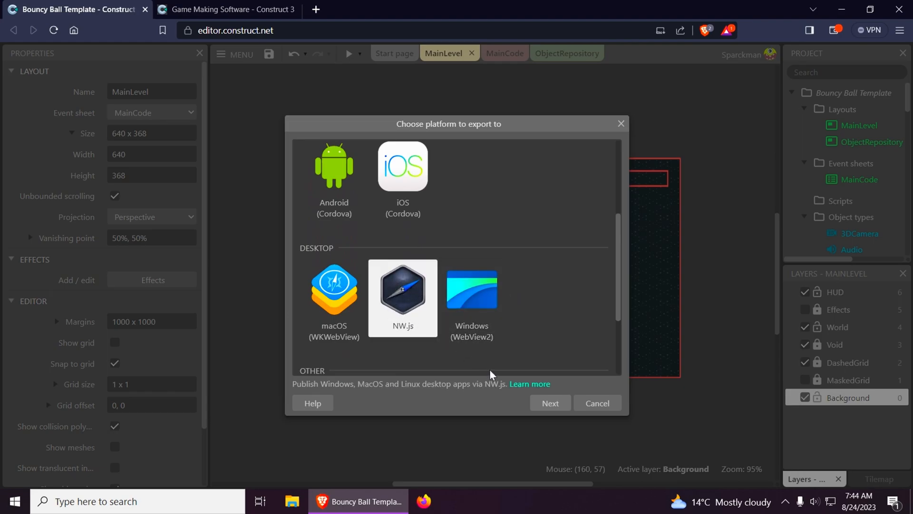
{"action": "left_click", "coordinate": [334, 166]}
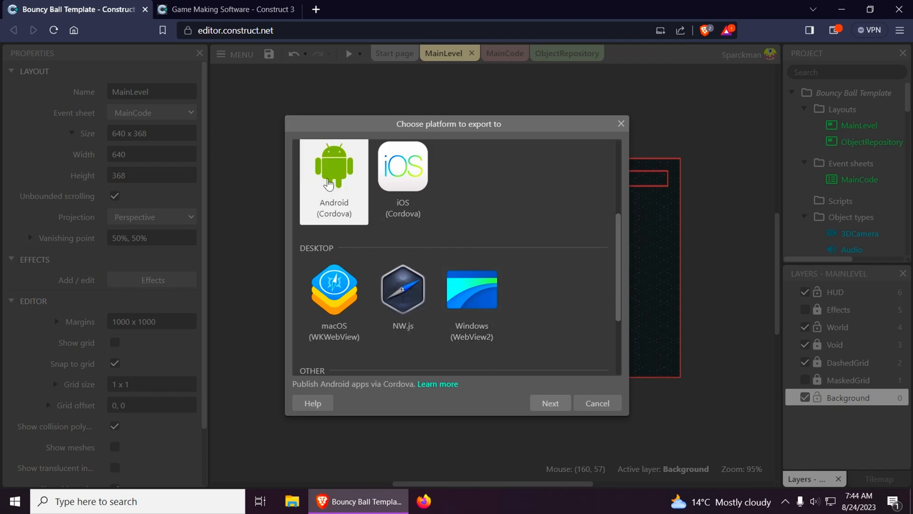
{"action": "left_click", "coordinate": [548, 403]}
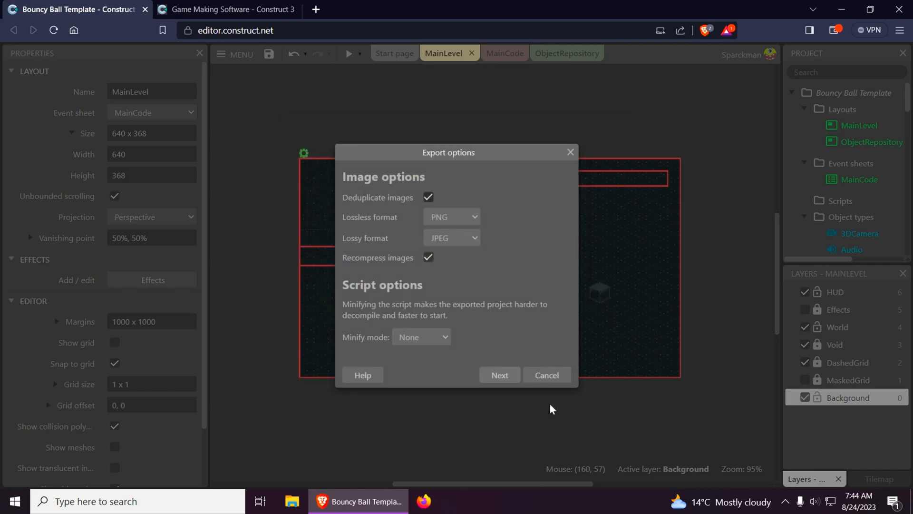
Accept the image and script settings and download the exported Bouncy Ball Template.zip.
{"action": "left_click", "coordinate": [498, 374]}
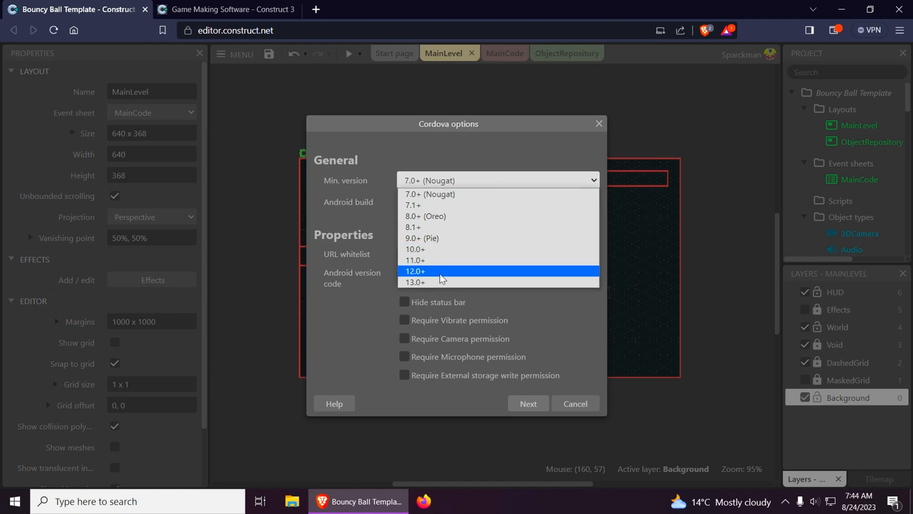
{"action": "mouse_move", "coordinate": [416, 283]}
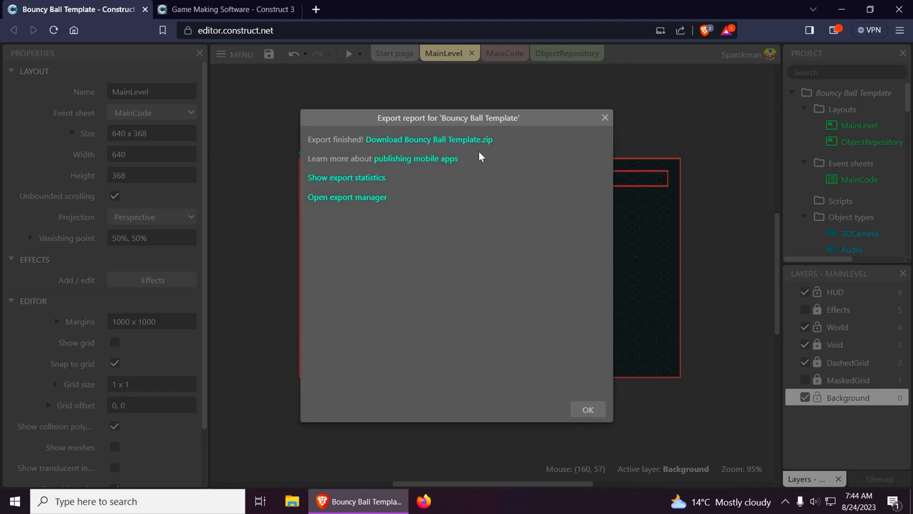
{"action": "left_click", "coordinate": [234, 54]}
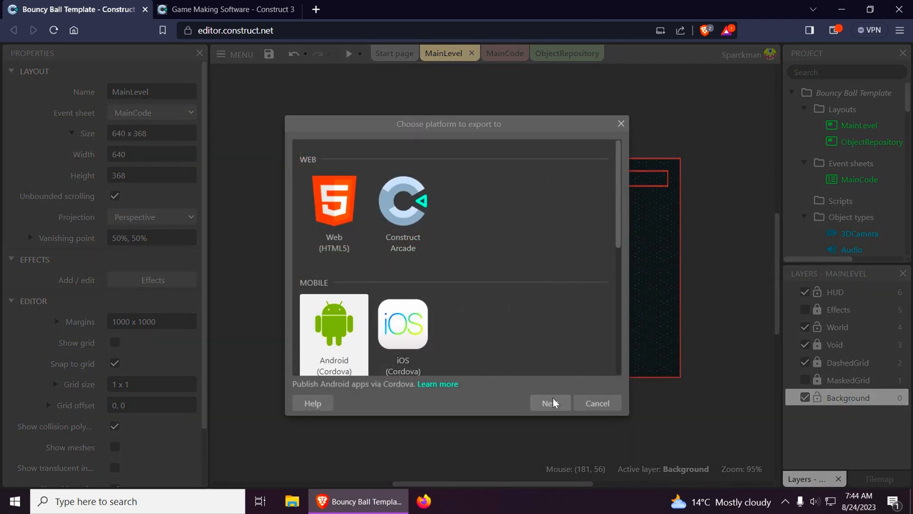
Set the Android build type to Debug APK instead of an unsigned release APK.
{"action": "left_click", "coordinate": [547, 403]}
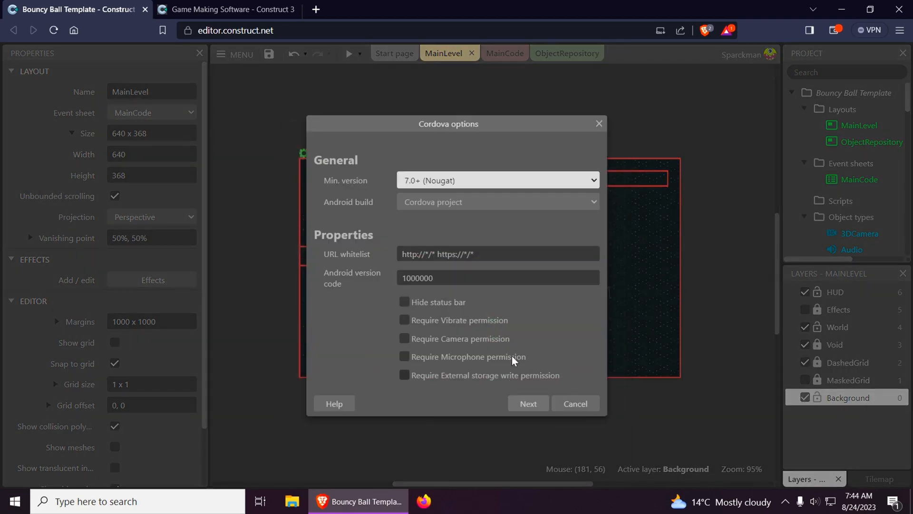
{"action": "left_click", "coordinate": [496, 202]}
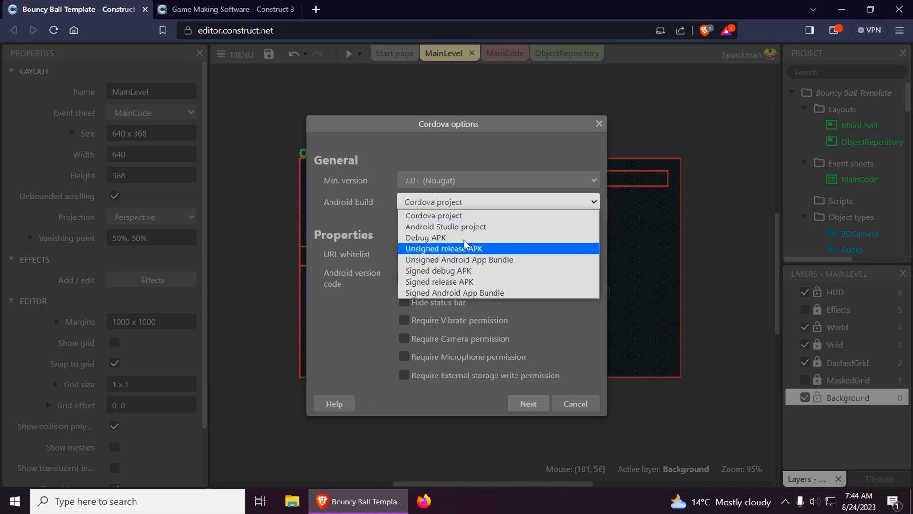
{"action": "mouse_move", "coordinate": [500, 256]}
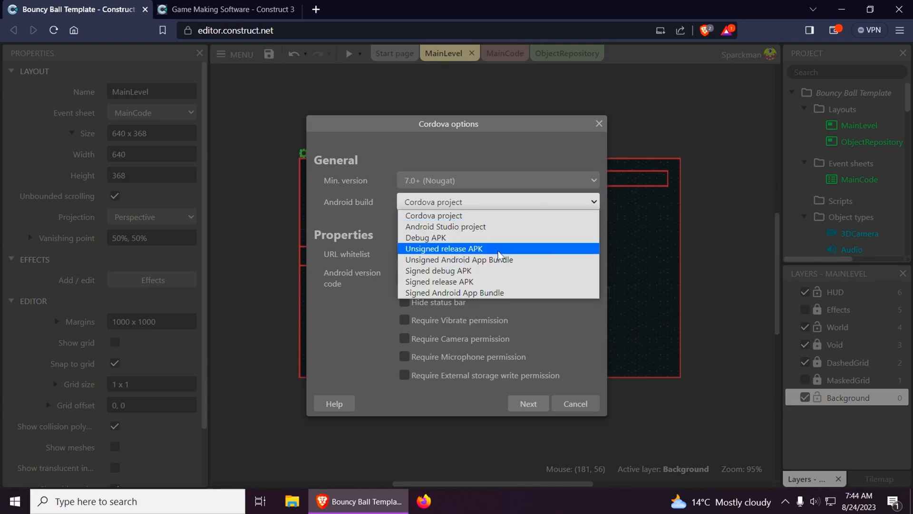
{"action": "mouse_move", "coordinate": [466, 270]}
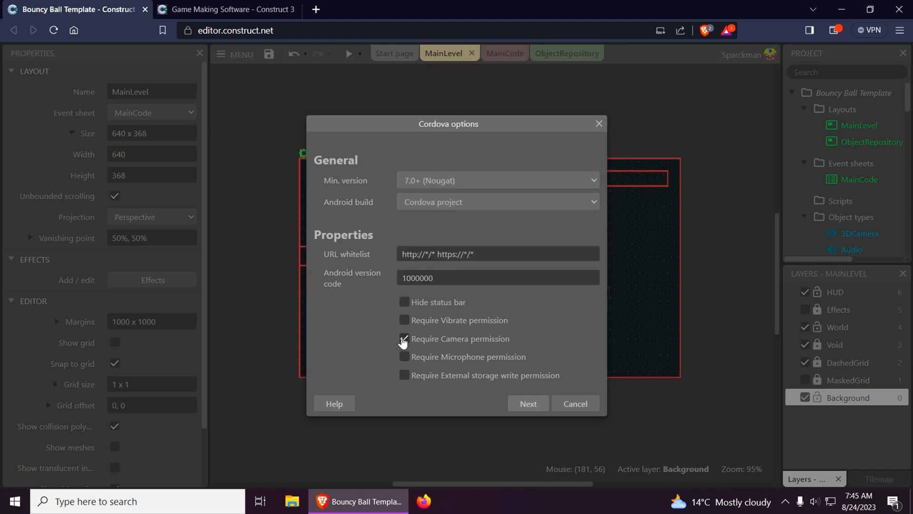
{"action": "left_click", "coordinate": [496, 202]}
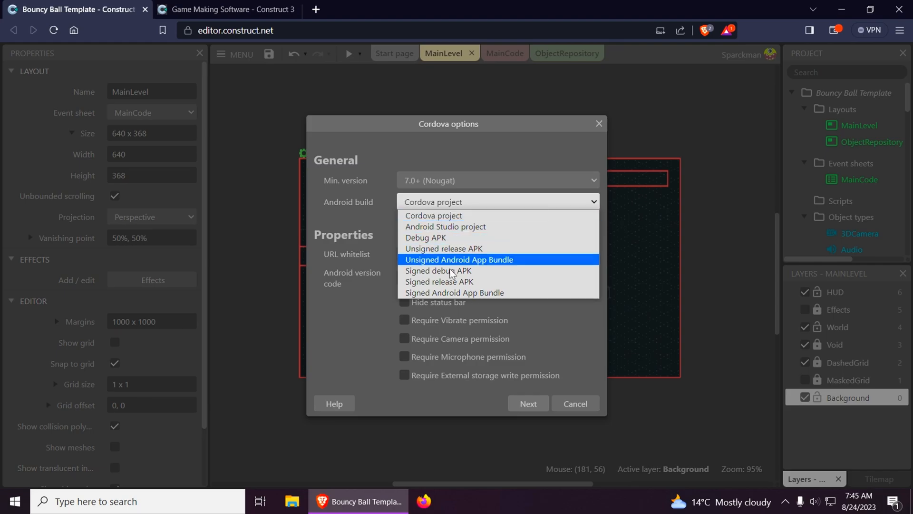
{"action": "left_click", "coordinate": [443, 248]}
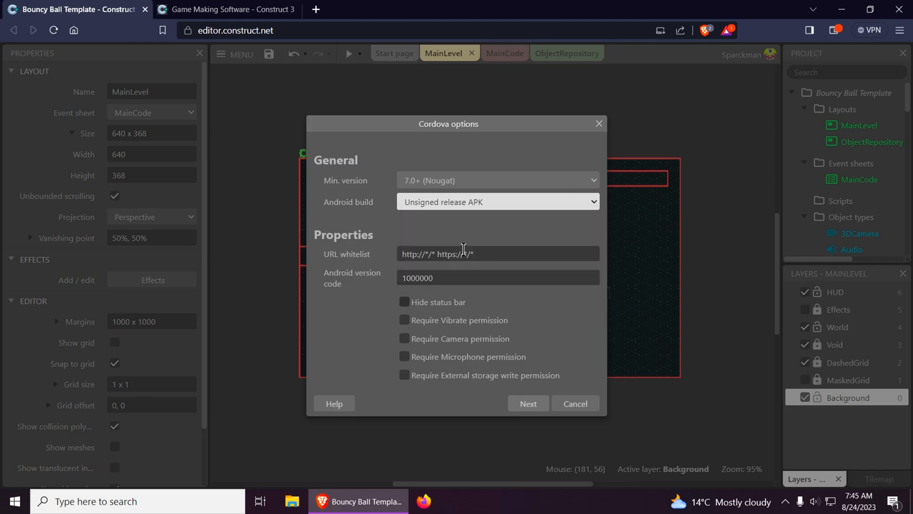
{"action": "left_click", "coordinate": [498, 201]}
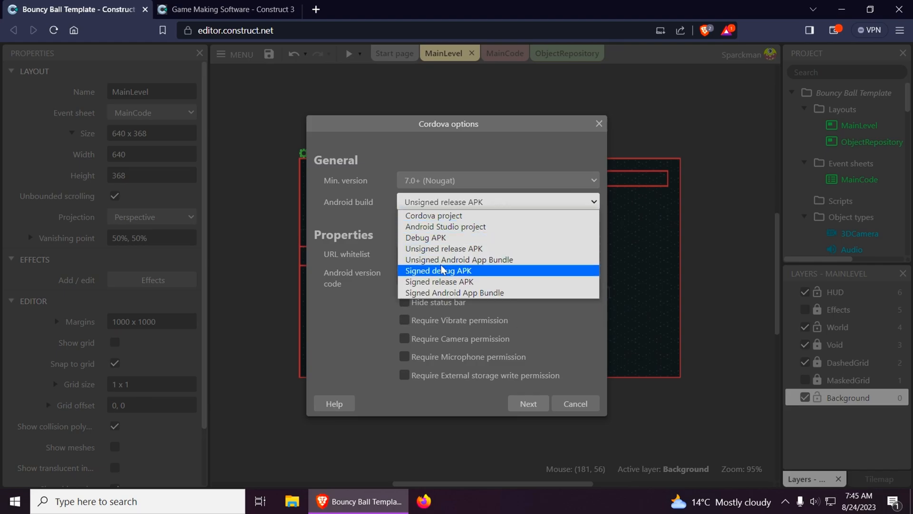
{"action": "left_click", "coordinate": [425, 238]}
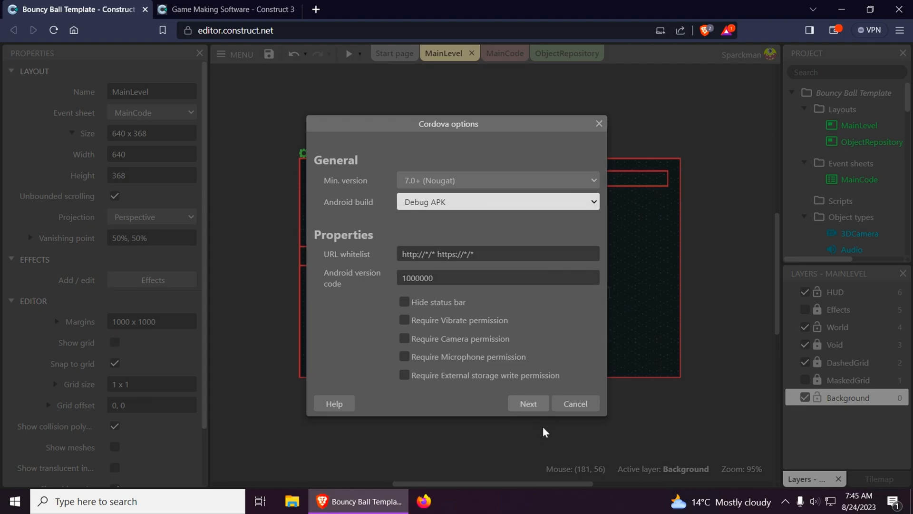
Build the APK and download Bouncy Ball Template.android.debug.apk from the build report.
{"action": "left_click", "coordinate": [527, 403]}
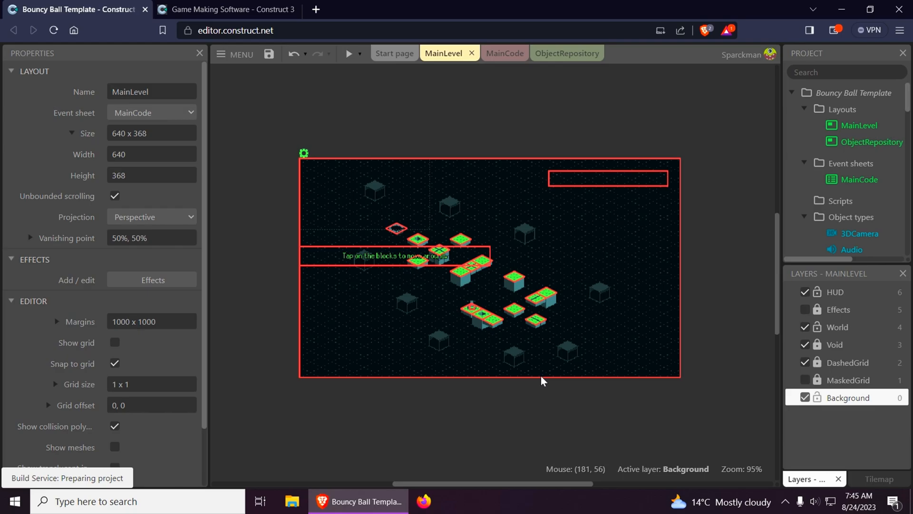
{"action": "mouse_move", "coordinate": [378, 425]}
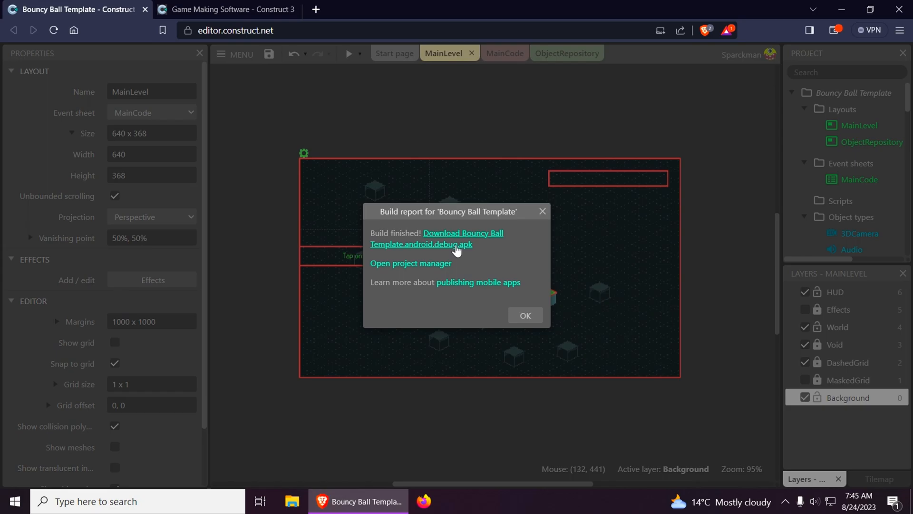
{"action": "mouse_move", "coordinate": [471, 252]}
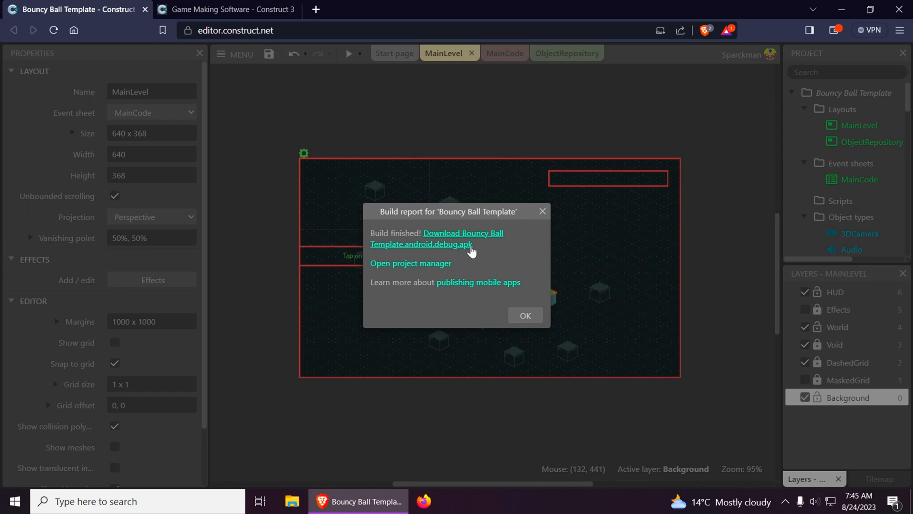
{"action": "left_click", "coordinate": [235, 54]}
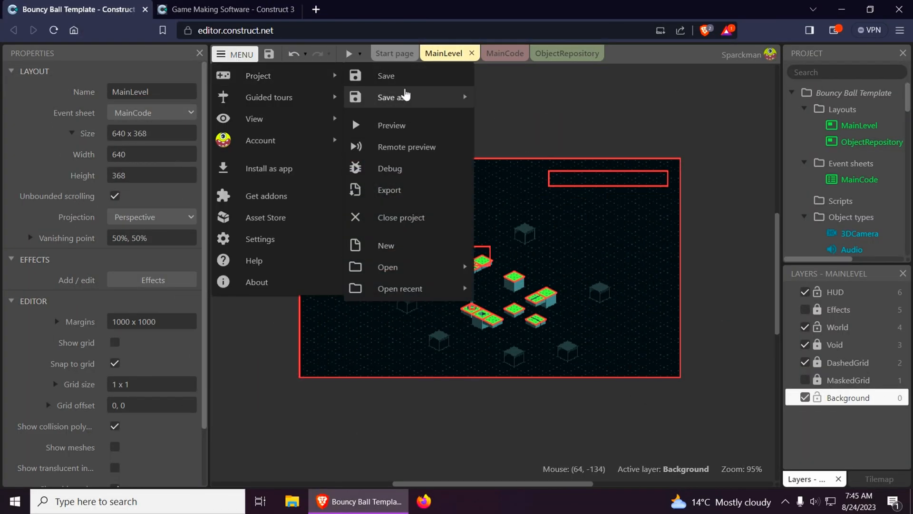
Choose iOS (Cordova) as the export platform and keep the default image and script options.
{"action": "left_click", "coordinate": [389, 189]}
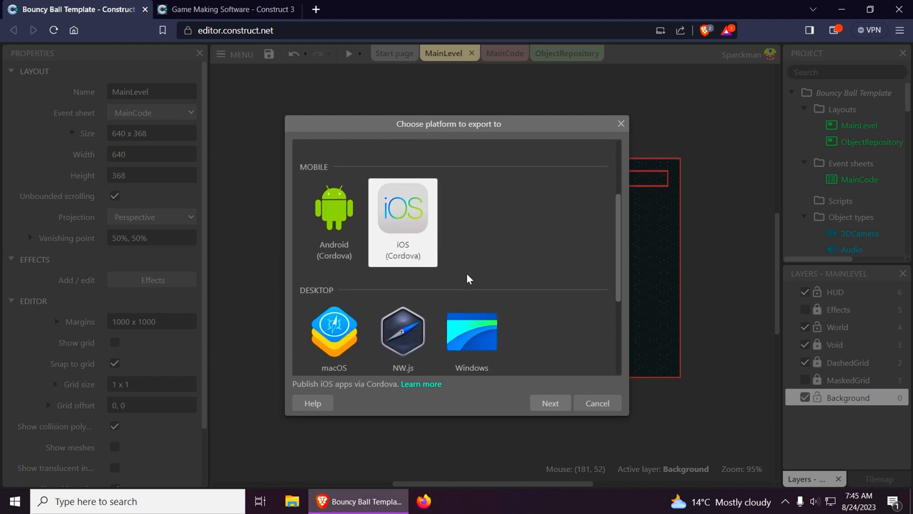
{"action": "scroll", "scroll_direction": "up", "scroll_amount": 3}
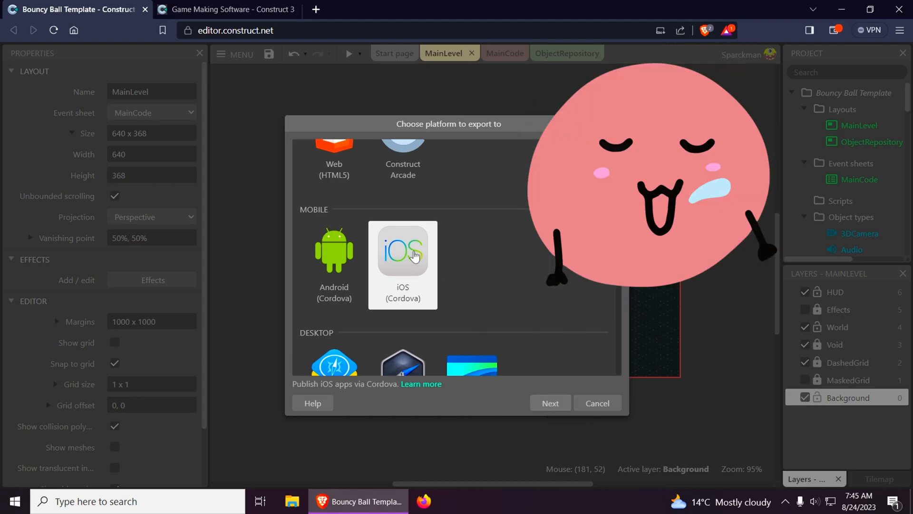
{"action": "left_click", "coordinate": [549, 403]}
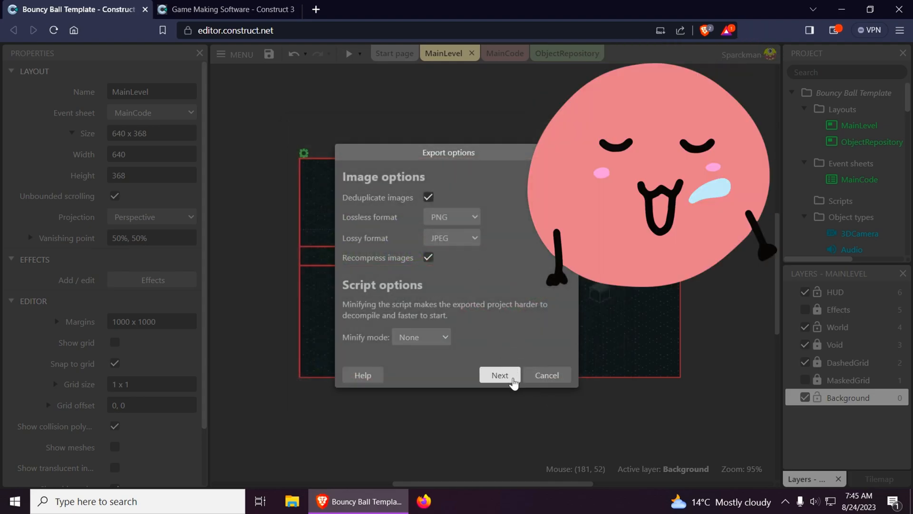
{"action": "left_click", "coordinate": [500, 374]}
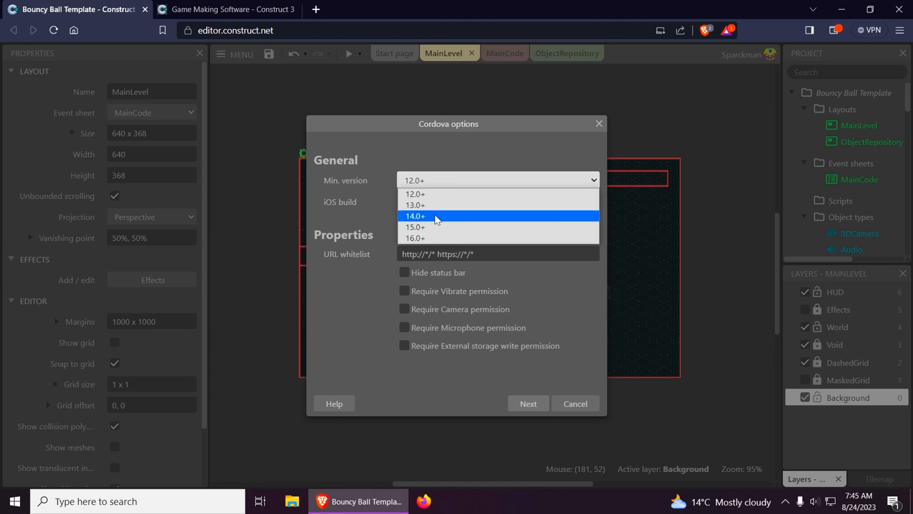
{"action": "mouse_move", "coordinate": [426, 239]}
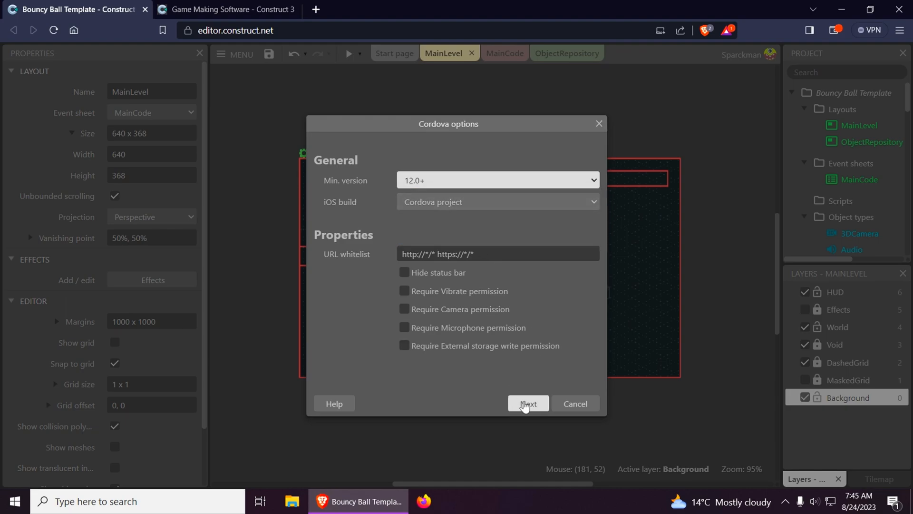
Confirm the iOS Cordova options to run the export to Bouncy Ball Template.zip.
{"action": "left_click", "coordinate": [527, 402]}
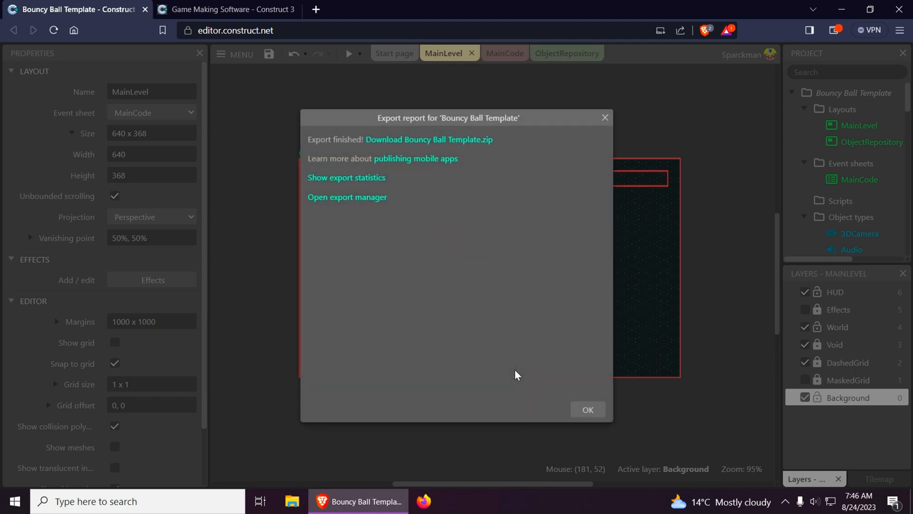
{"action": "mouse_move", "coordinate": [415, 162]}
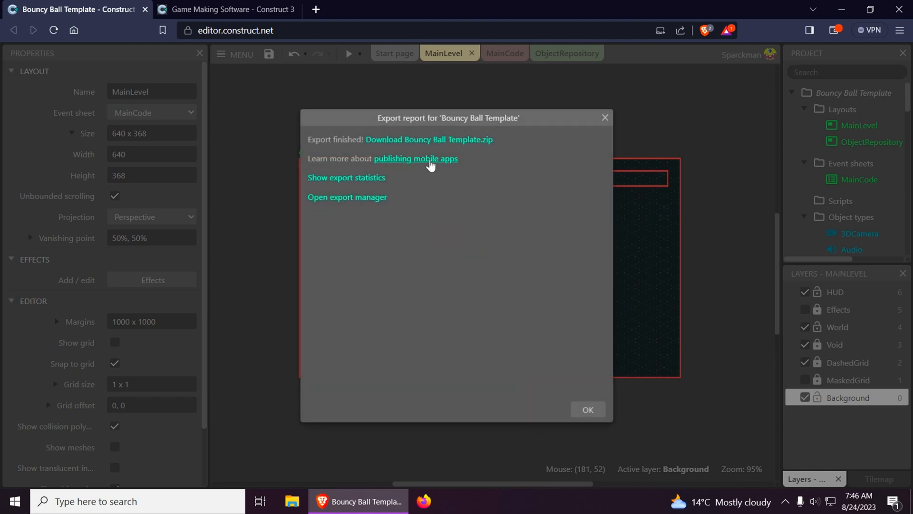
{"action": "mouse_move", "coordinate": [414, 158]}
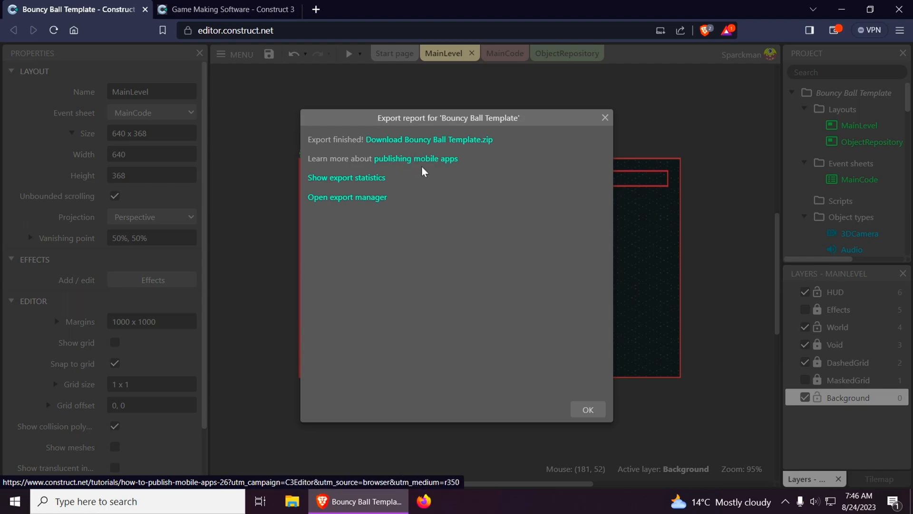
{"action": "mouse_move", "coordinate": [466, 255]}
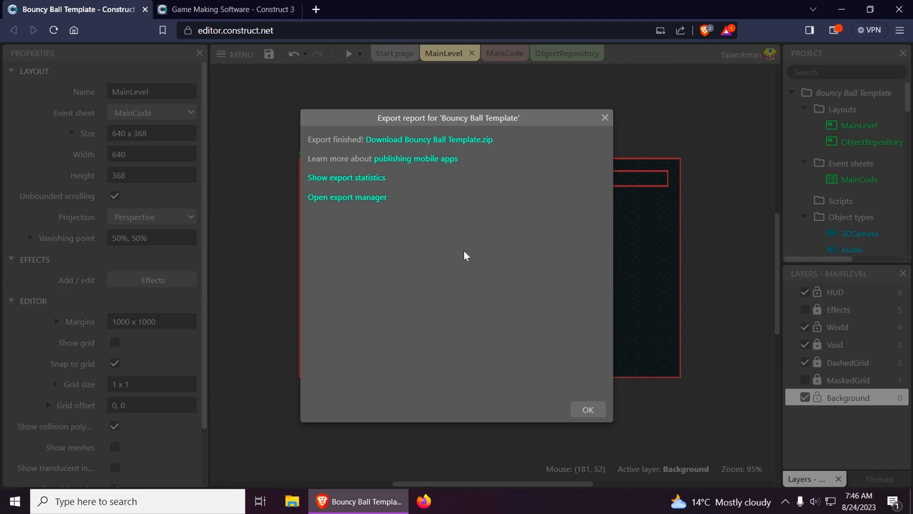